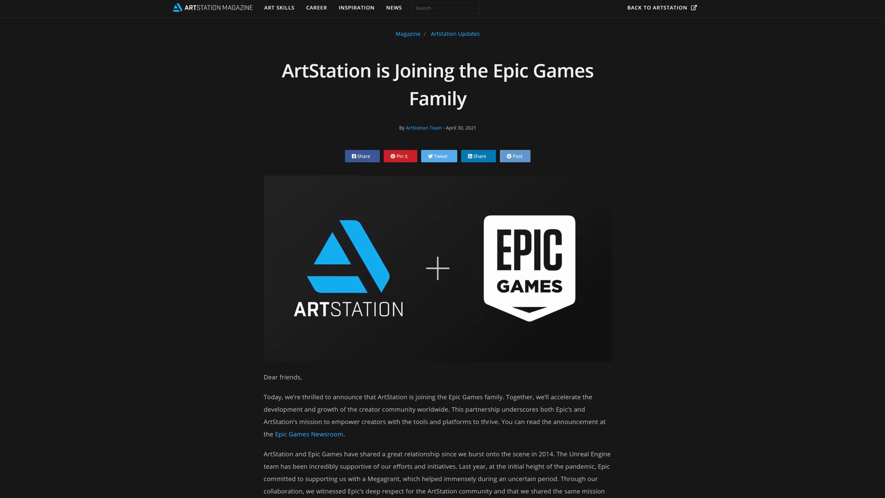
Step: Review the Legs texture set and tune the Curvature, Position Gradient and Scratched Rubber mask ranges
{"action": "scroll", "scroll_direction": "down", "scroll_amount": 3}
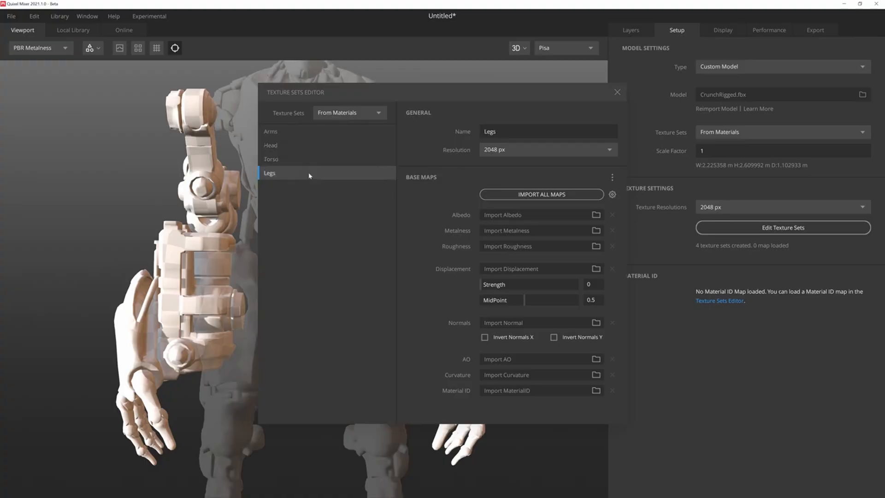
{"action": "left_click", "coordinate": [270, 131]}
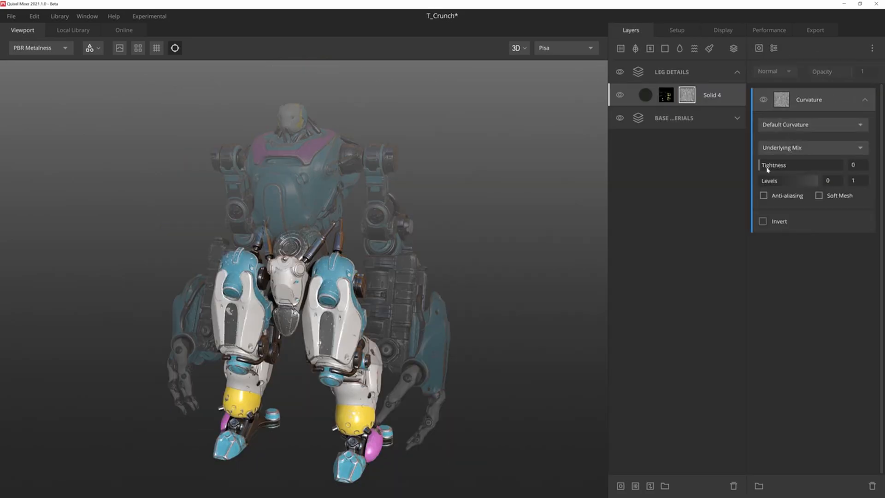
{"action": "left_click", "coordinate": [818, 195]}
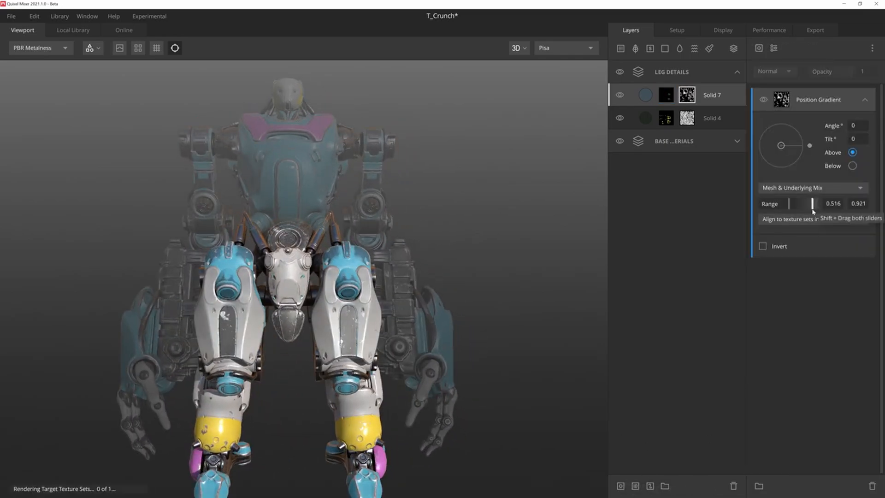
{"action": "left_click", "coordinate": [73, 30]}
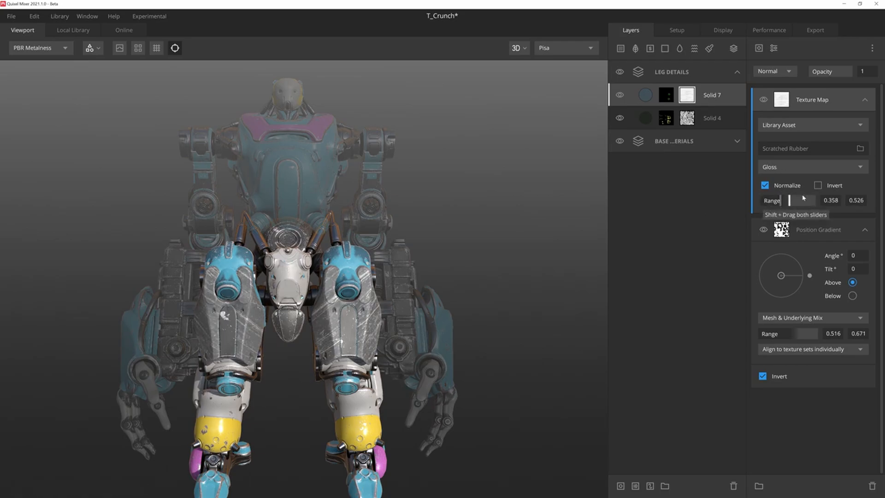
{"action": "left_click", "coordinate": [814, 30]}
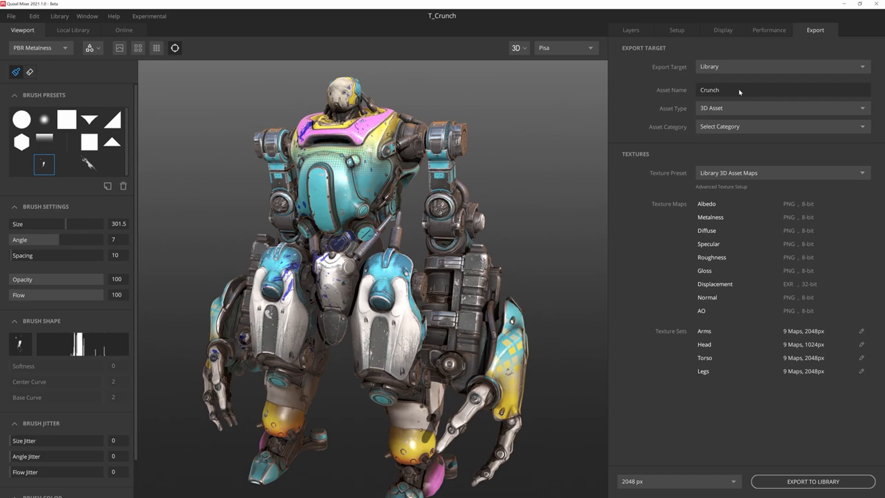
{"action": "mouse_move", "coordinate": [740, 129]}
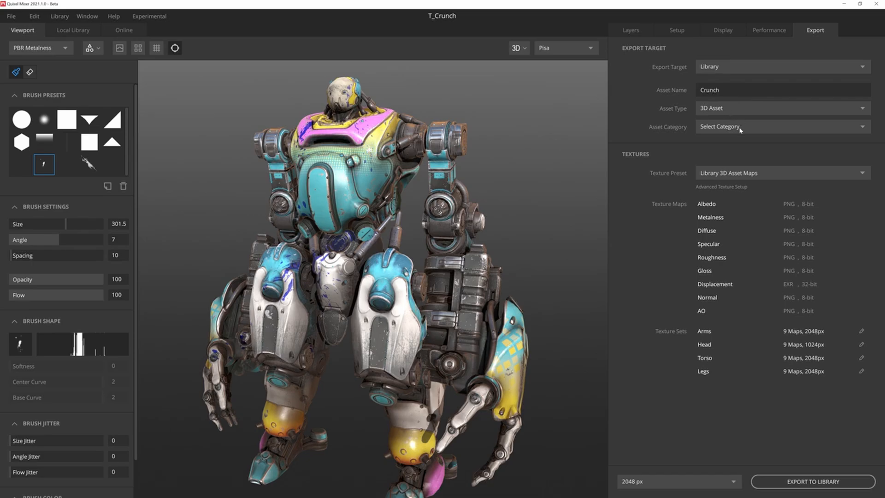
Step: Set the asset category to Robot and export Crunch to the library as a 3D Asset
{"action": "left_click", "coordinate": [781, 126]}
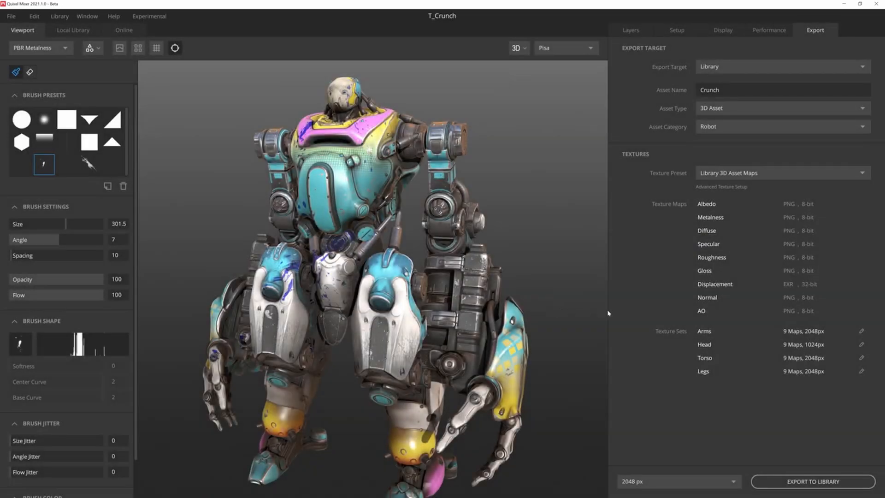
{"action": "left_click", "coordinate": [812, 481]}
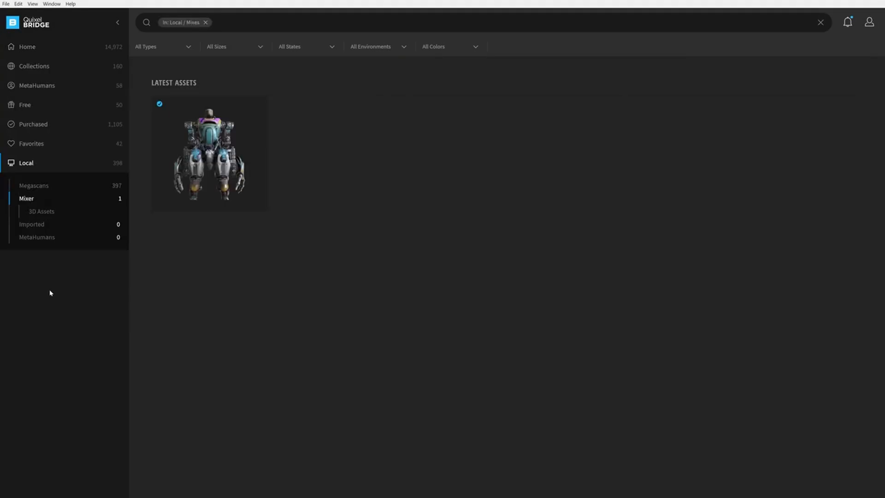
Step: Select Crunch in Bridge's local Mixer assets and export it to Unreal at 2K resolution
{"action": "left_click", "coordinate": [209, 153]}
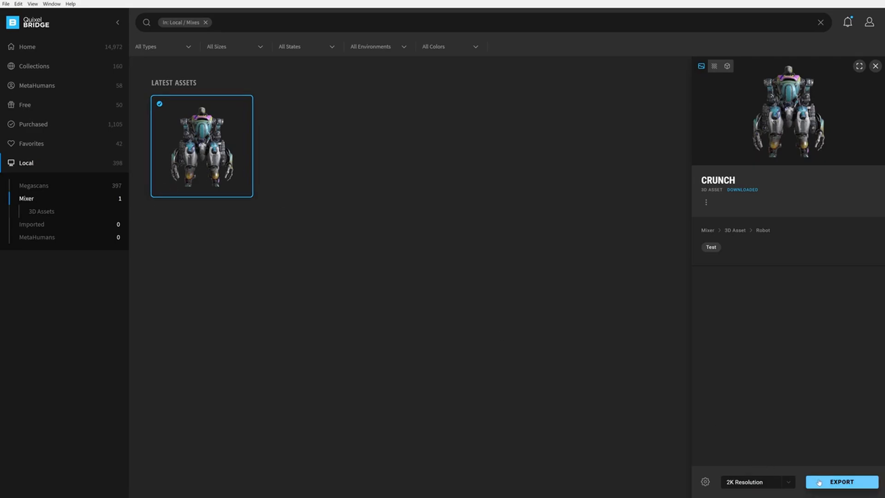
{"action": "left_click", "coordinate": [840, 481]}
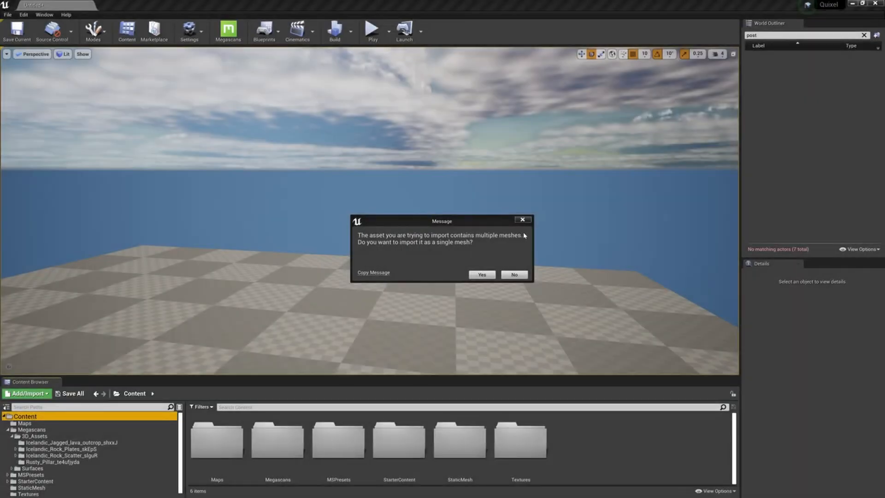
{"action": "mouse_move", "coordinate": [526, 236]}
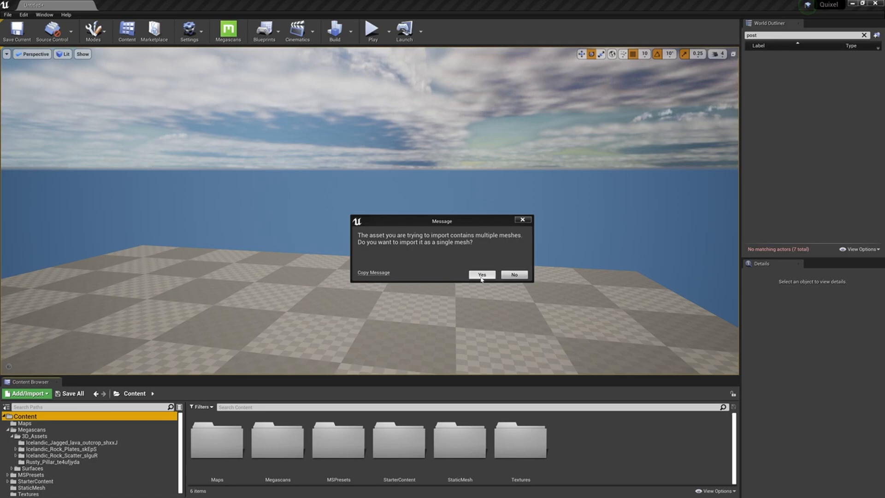
Step: Import Crunch as a single mesh and view its folder under Megascans > 3D_Assets
{"action": "left_click", "coordinate": [481, 275]}
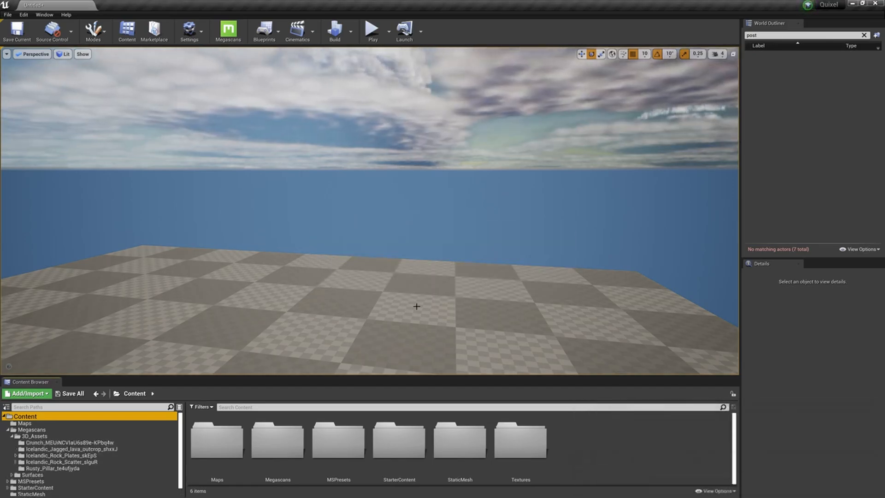
{"action": "left_click", "coordinate": [63, 442]}
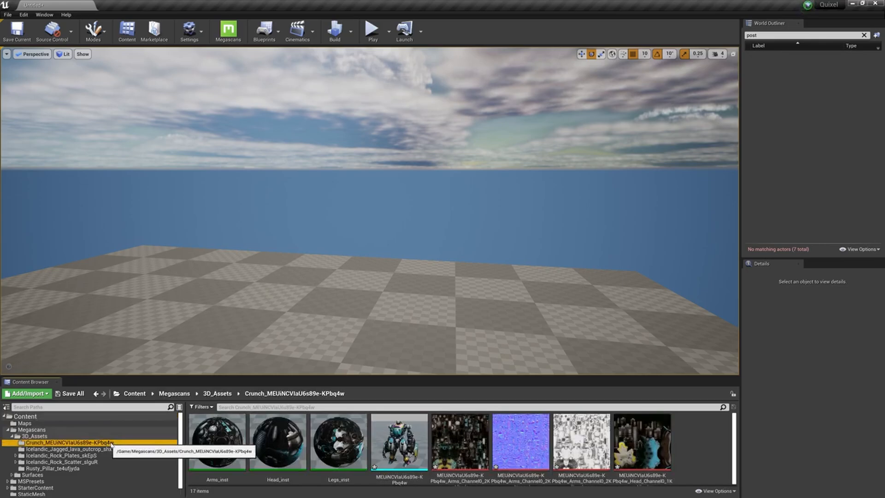